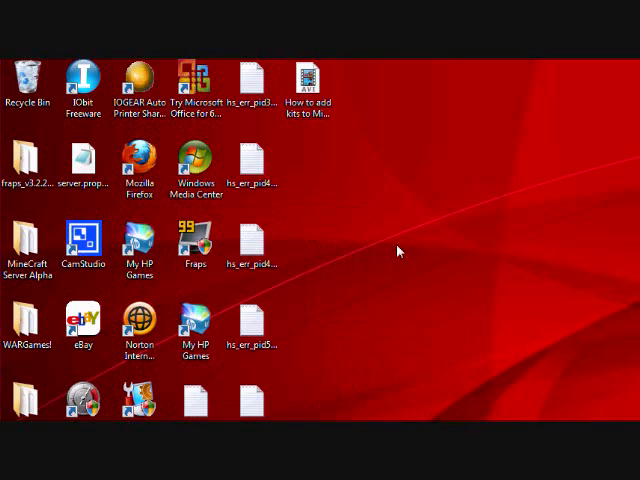
Launch Mozilla Firefox from the desktop to its start page
{"action": "scroll", "scroll_direction": "down", "scroll_amount": 3}
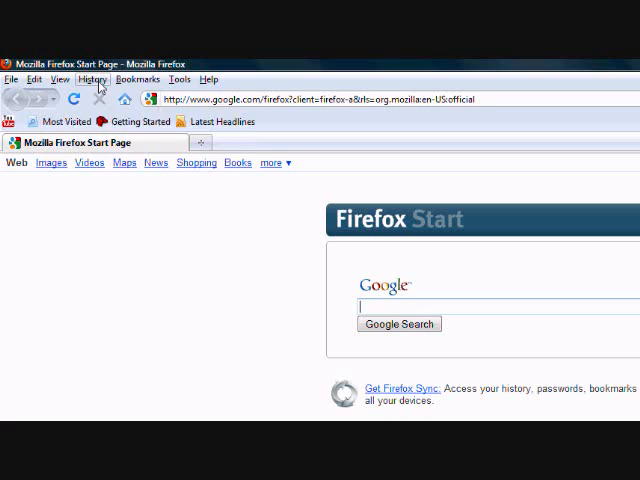
Reach the zicore.de Download page and start downloading Zicores Minecraft Admin 2.8.326.10248
{"action": "left_click", "coordinate": [92, 80]}
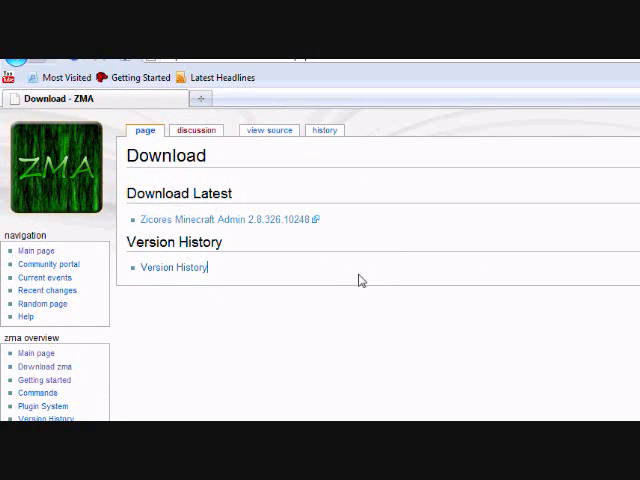
{"action": "scroll", "scroll_direction": "down", "scroll_amount": 3}
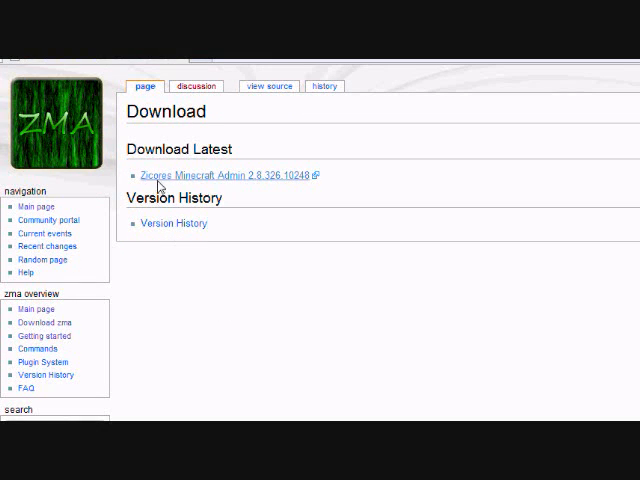
{"action": "scroll", "scroll_direction": "down", "scroll_amount": 3}
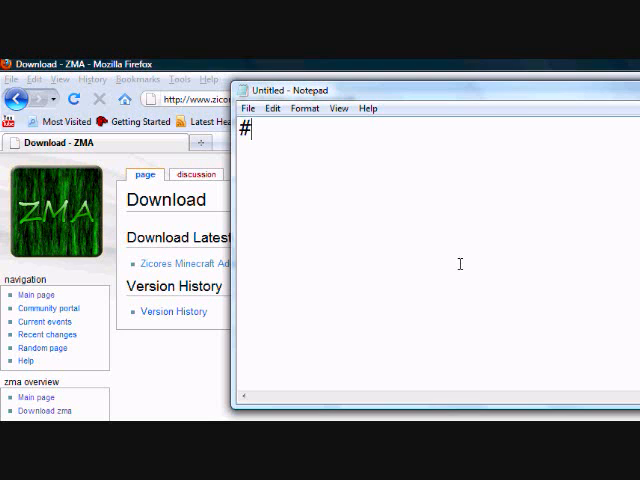
{"action": "type", "text": "s"}
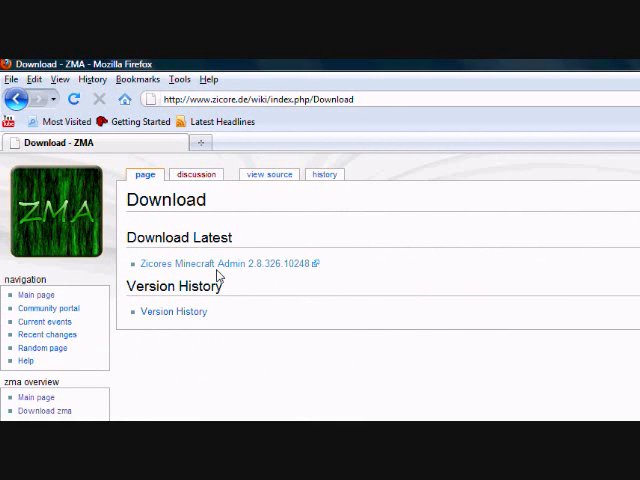
{"action": "left_click", "coordinate": [232, 264]}
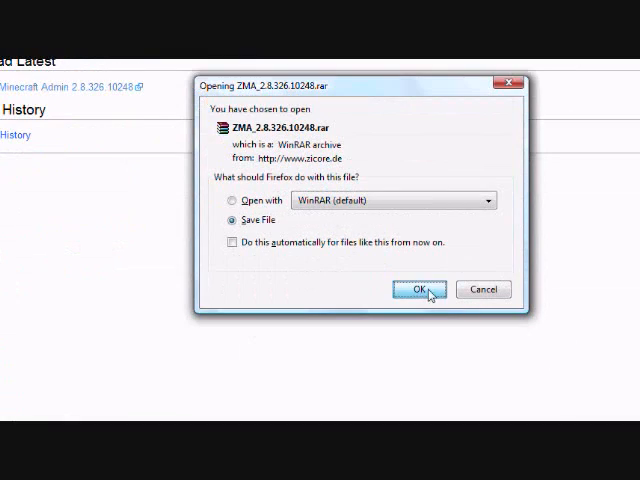
Save the ZMA RAR archive, launch Zicores Minecraft Admin and dismiss the address error
{"action": "left_click", "coordinate": [414, 288]}
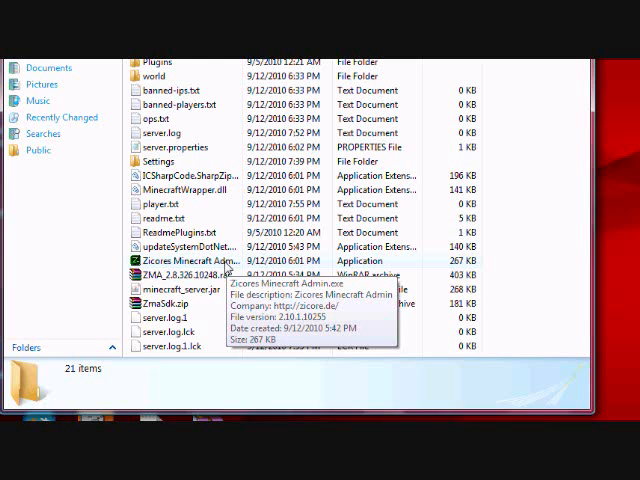
{"action": "mouse_move", "coordinate": [222, 272]}
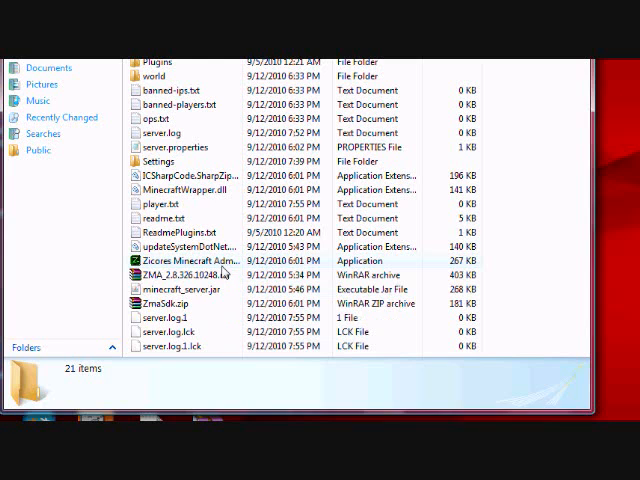
{"action": "double_click", "coordinate": [180, 260]}
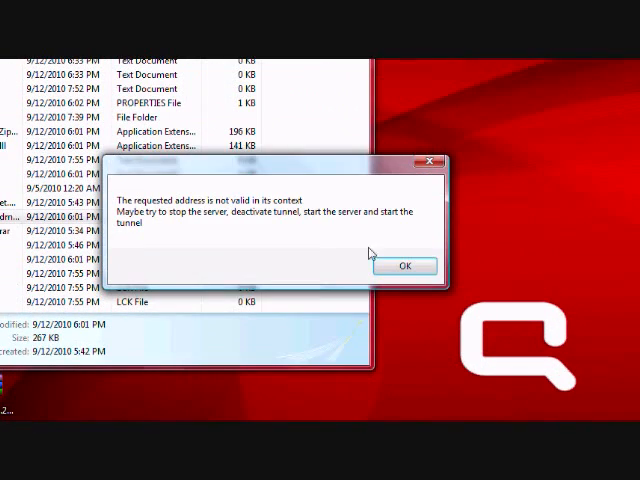
{"action": "left_click", "coordinate": [404, 264]}
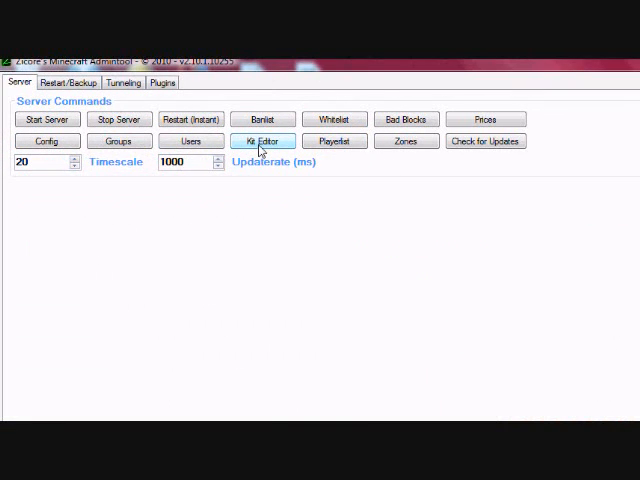
Add a new kit in the Kit Editor and name it Diamond
{"action": "left_click", "coordinate": [264, 140]}
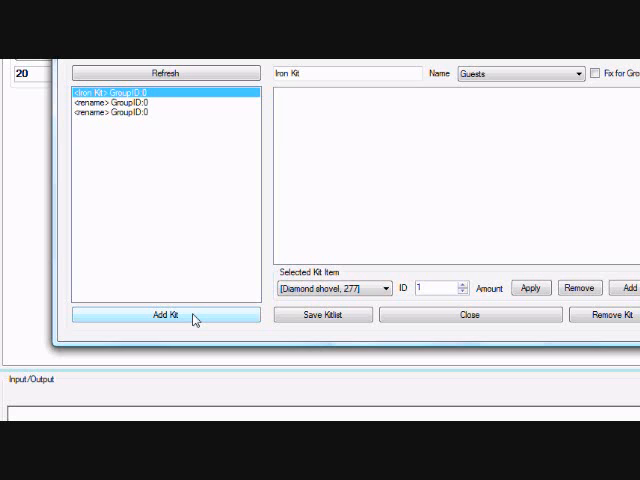
{"action": "left_click", "coordinate": [164, 316]}
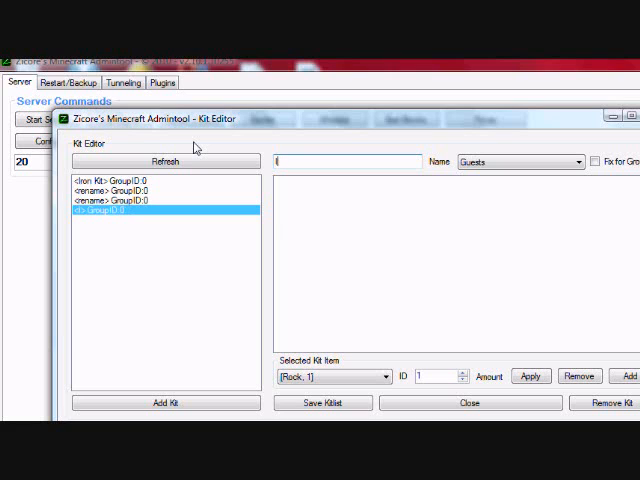
{"action": "type", "text": "Diamond"}
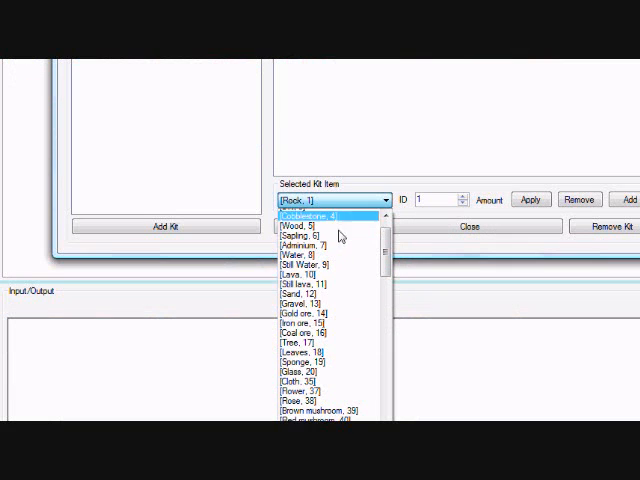
Choose a Diamond tool entry from the Selected Kit Item list for the Diamond kit
{"action": "scroll", "scroll_direction": "down", "scroll_amount": 3}
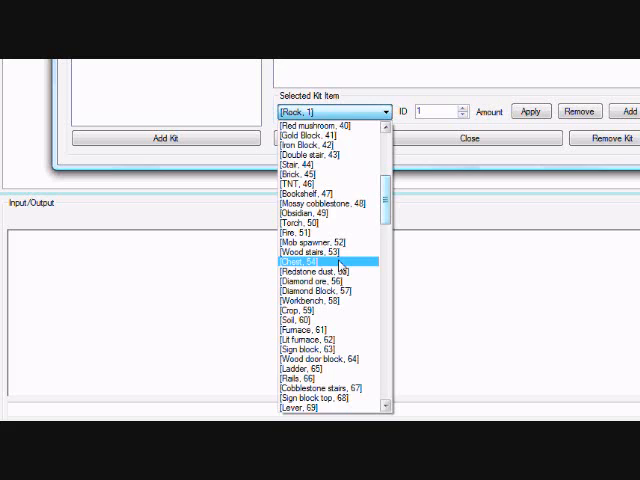
{"action": "scroll", "scroll_direction": "down", "scroll_amount": 3}
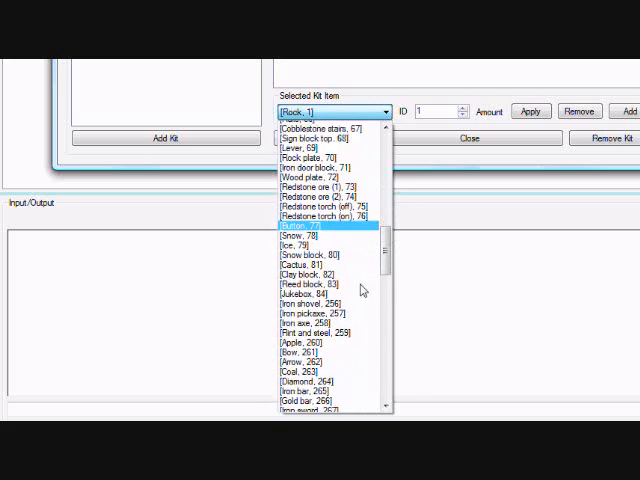
{"action": "scroll", "scroll_direction": "down", "scroll_amount": 3}
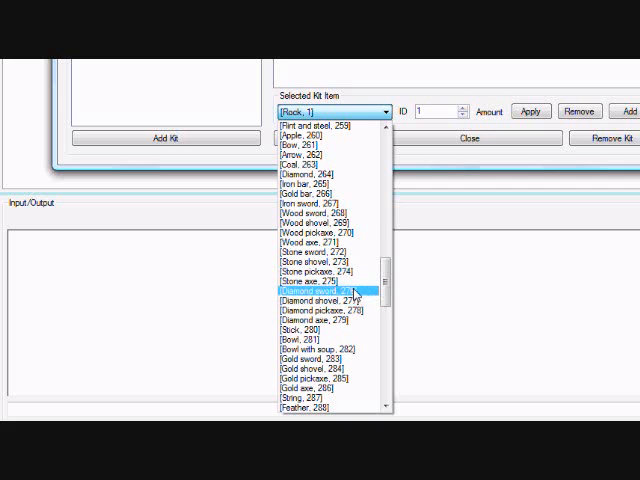
{"action": "left_click", "coordinate": [316, 292]}
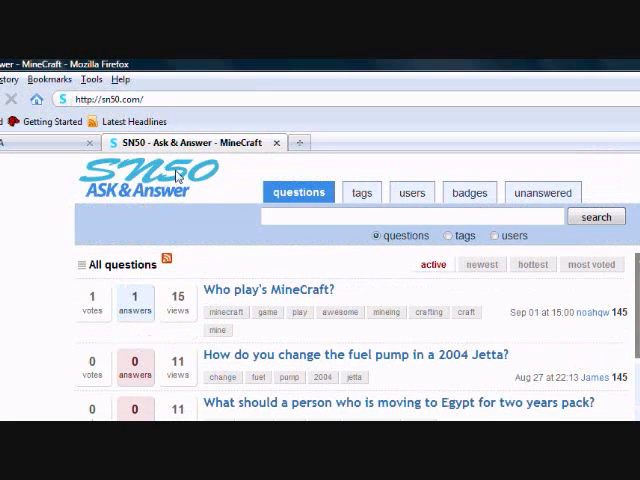
{"action": "mouse_move", "coordinate": [248, 290]}
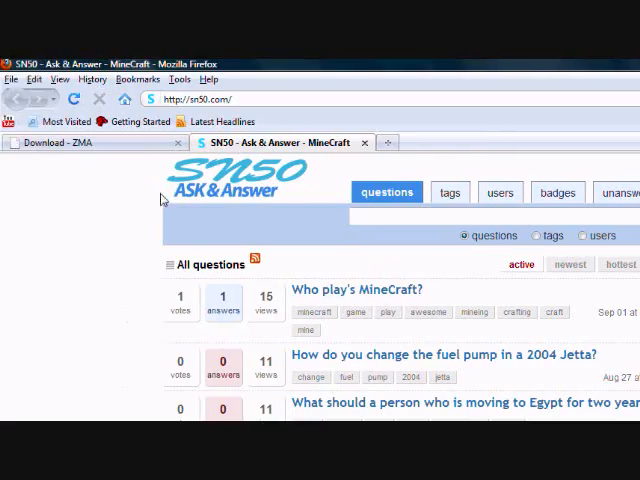
Go to the SN50 user login page with its external login options
{"action": "scroll", "scroll_direction": "down", "scroll_amount": 3}
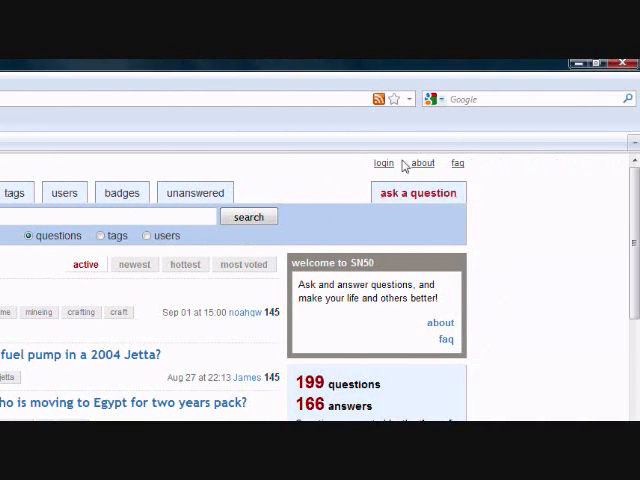
{"action": "left_click", "coordinate": [384, 164]}
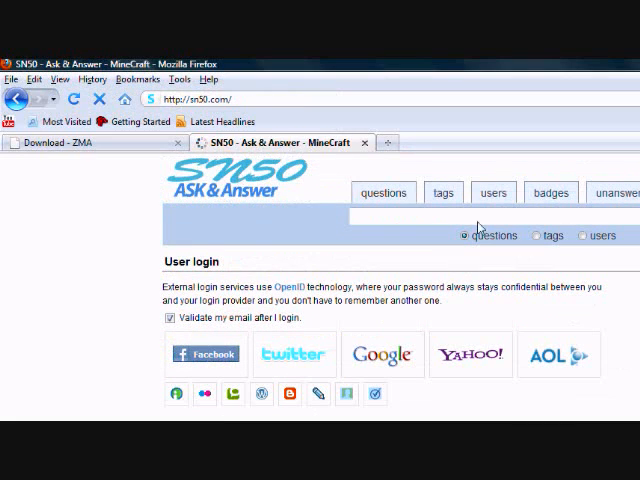
Return from the login page to the SN50 All questions list
{"action": "left_click", "coordinate": [492, 192]}
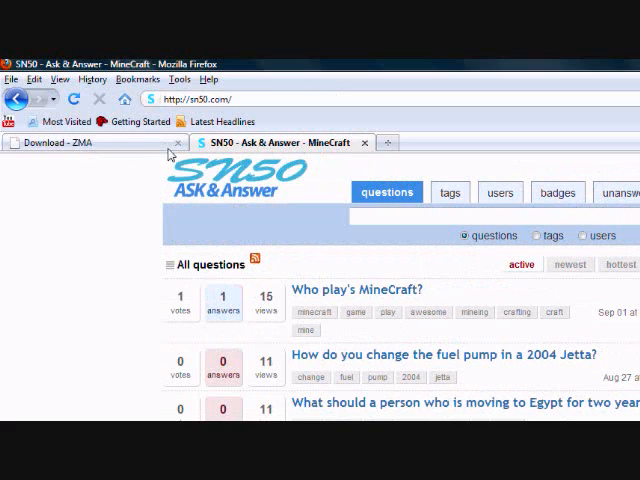
{"action": "mouse_move", "coordinate": [276, 208]}
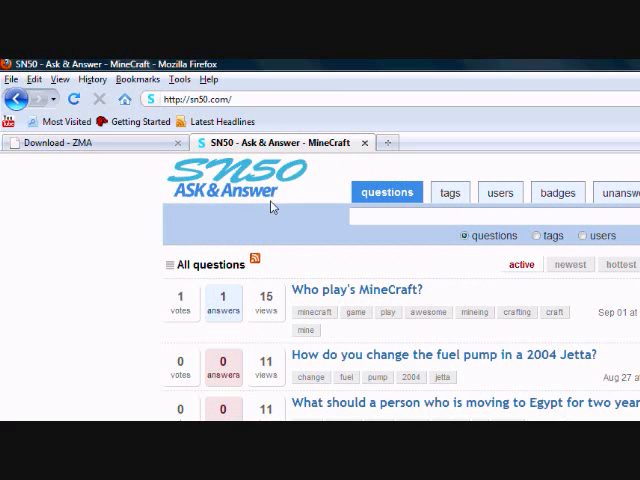
{"action": "mouse_move", "coordinate": [250, 112]}
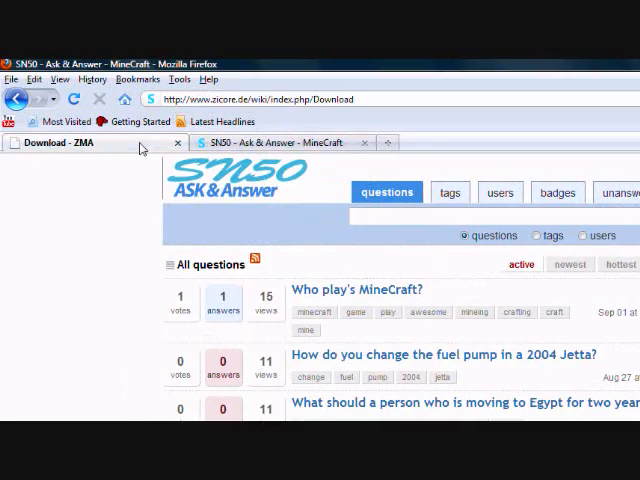
Switch back to the Download - ZMA page showing the 2.8.326 release link
{"action": "left_click", "coordinate": [280, 142]}
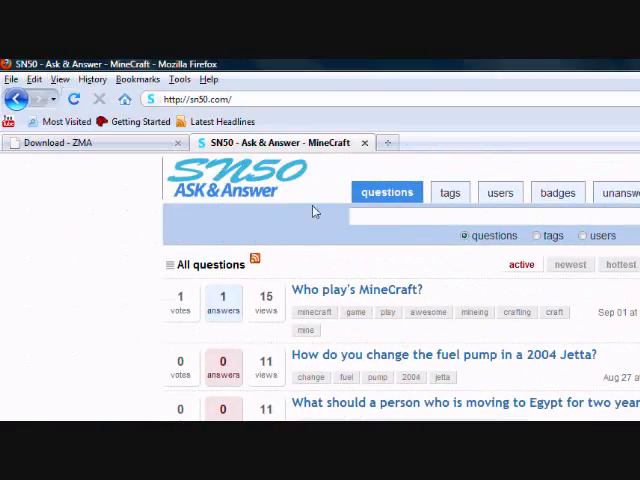
{"action": "left_click", "coordinate": [84, 144]}
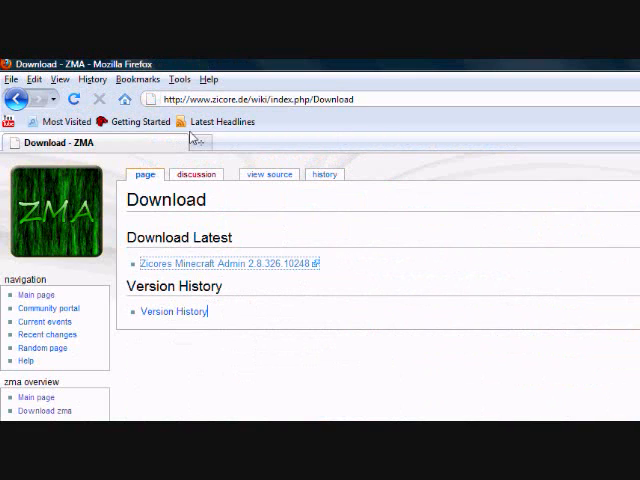